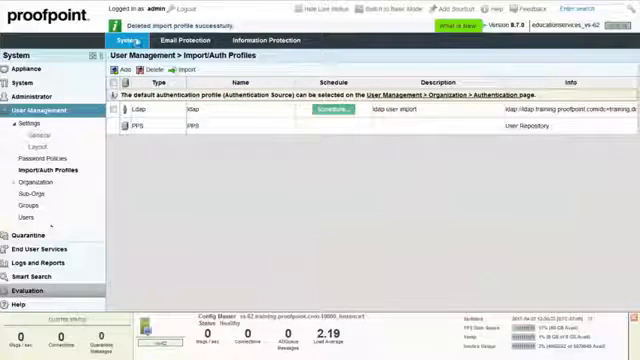
- In the administrator accounts area, enter the new administrator's ID, password, password confirmation and role
click(122, 70)
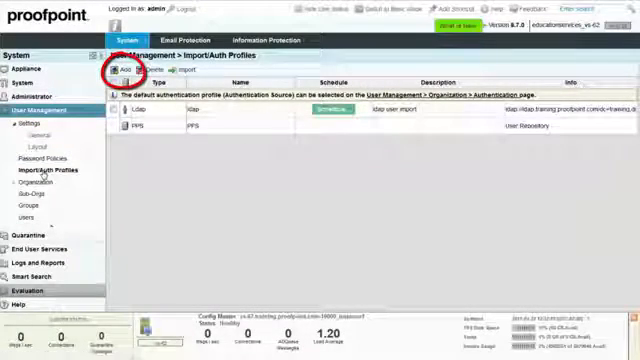
click(128, 68)
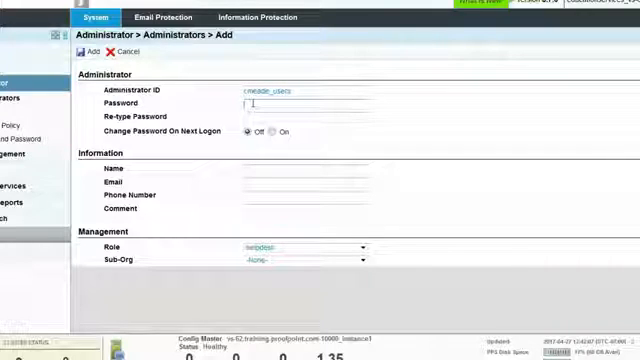
text(•••••)
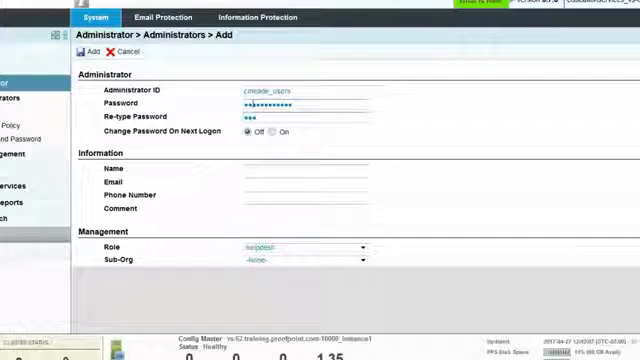
text(••••••••)
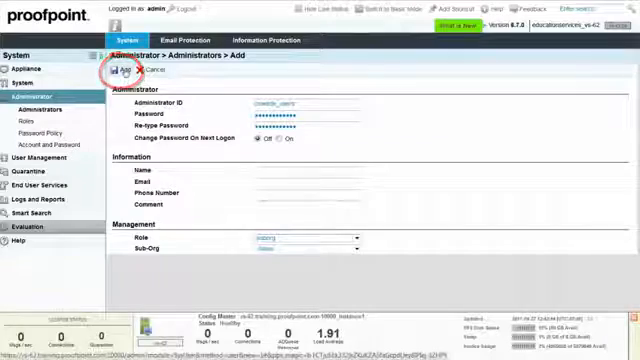
- Save the new administrator to the list, then go to Administrator > Password Policy
click(118, 72)
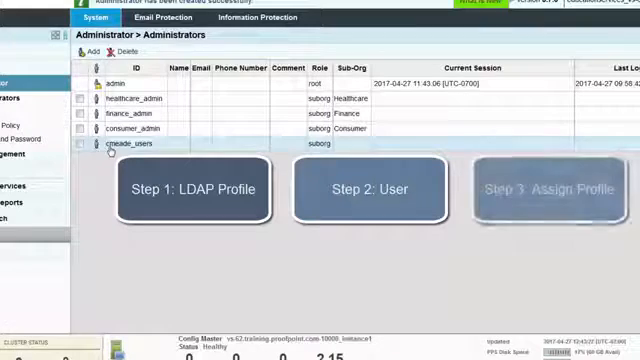
click(544, 188)
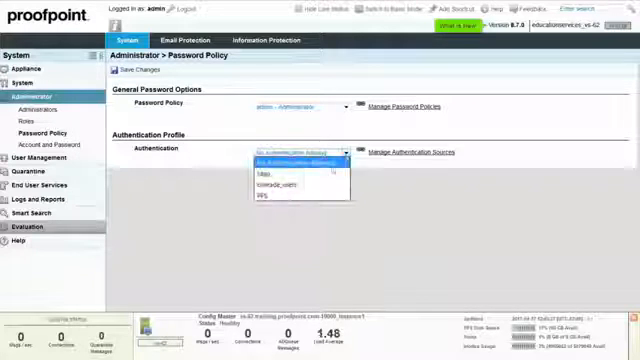
- Select the LDAP profile as the Authentication source in the Password Policy
click(296, 158)
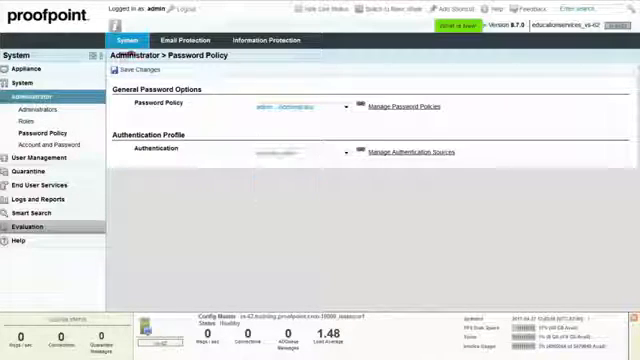